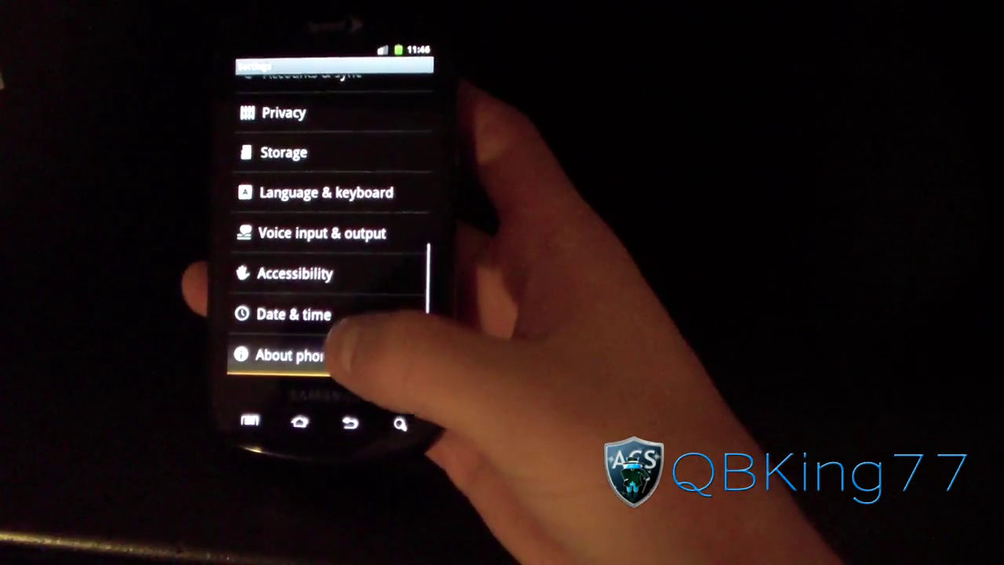
Show About phone with mod version CyanogenMod 7.1.0 and build number GWK74
{"action": "left_click", "coordinate": [300, 353]}
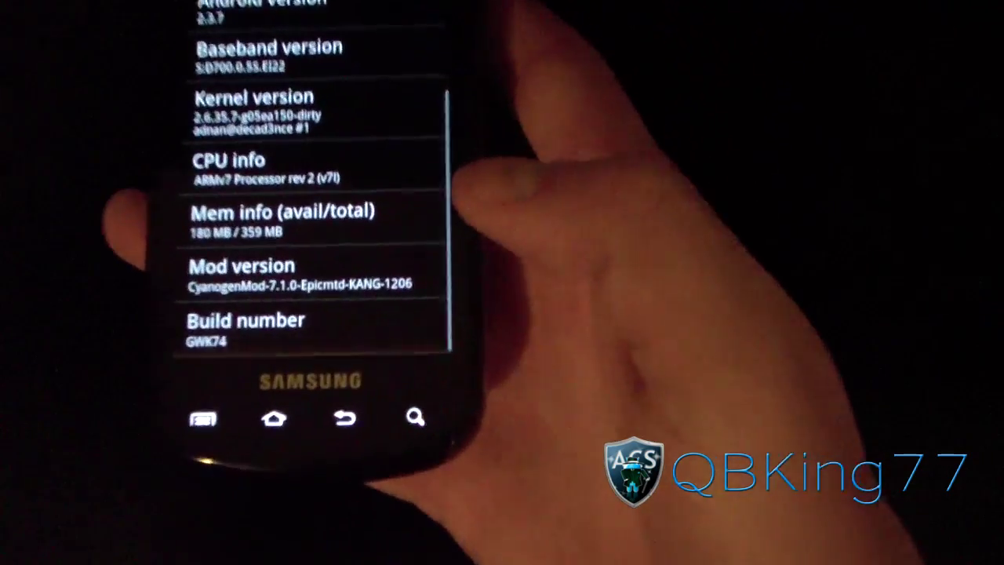